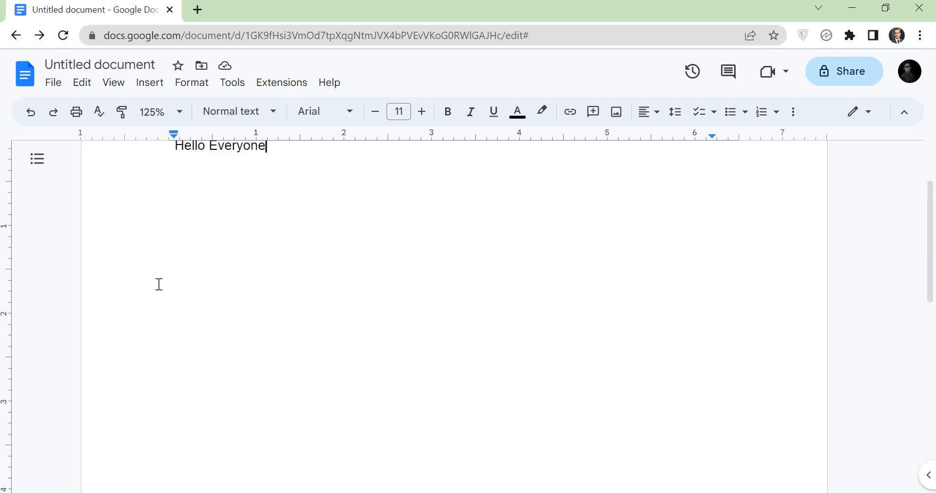
Scroll down to bring the 'Hello Everyone' line into view
scroll(down, 3)
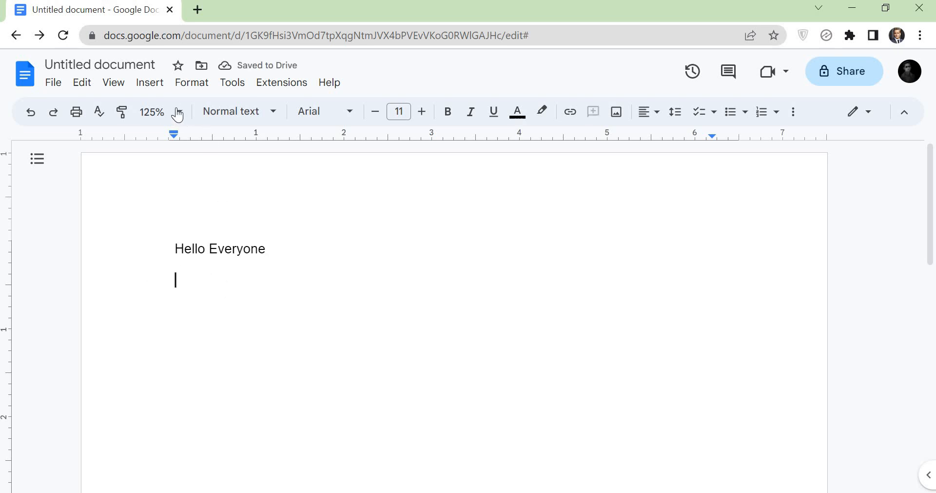
mouse_move(149, 82)
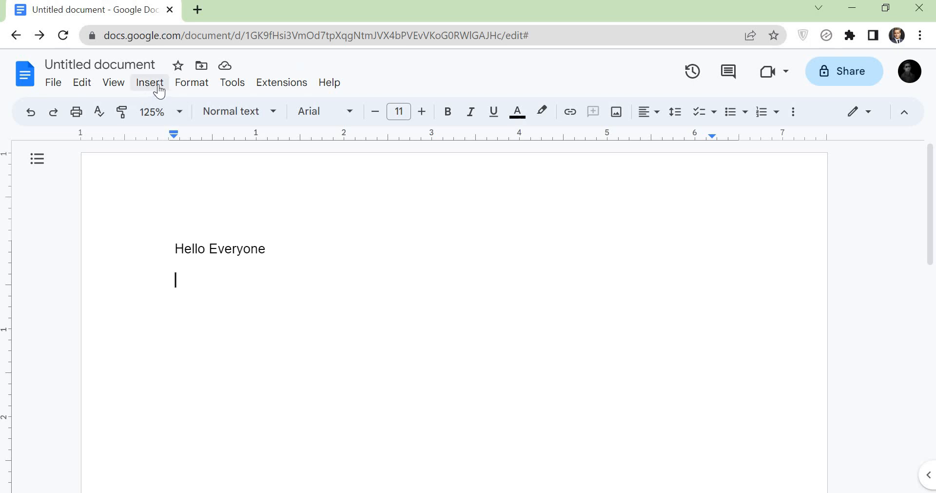
Start a new drawing from Insert and draw a short horizontal line on the canvas
click(149, 82)
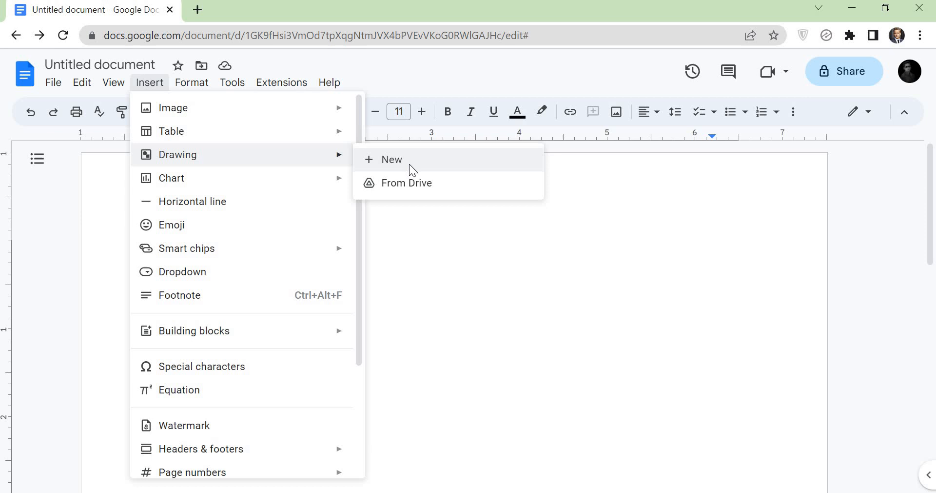
click(391, 159)
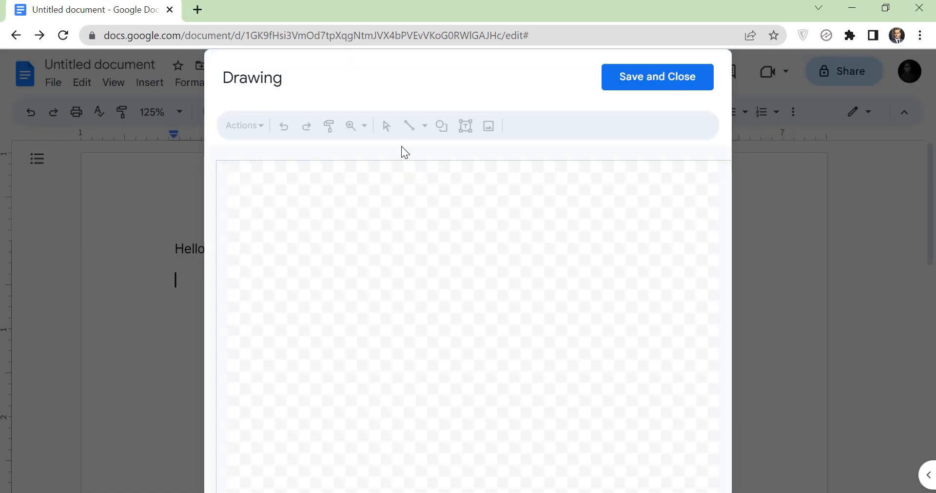
mouse_move(409, 126)
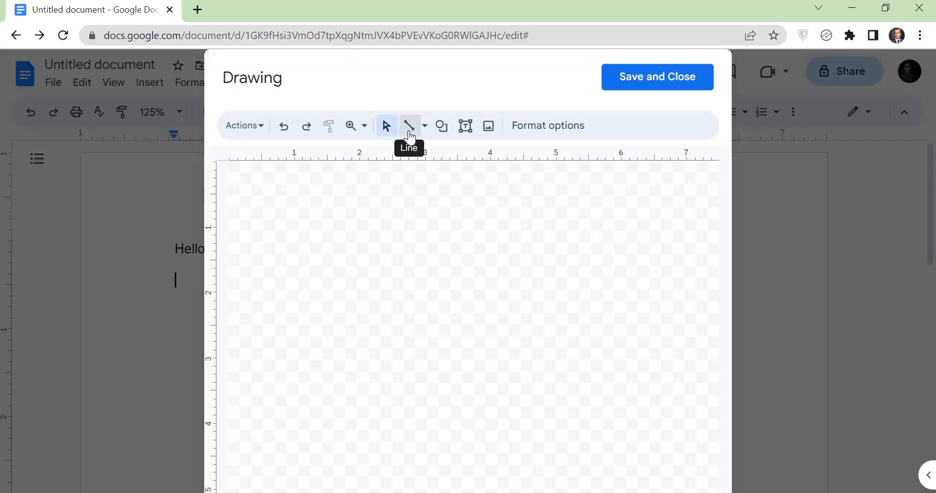
drag(300, 220, 352, 224)
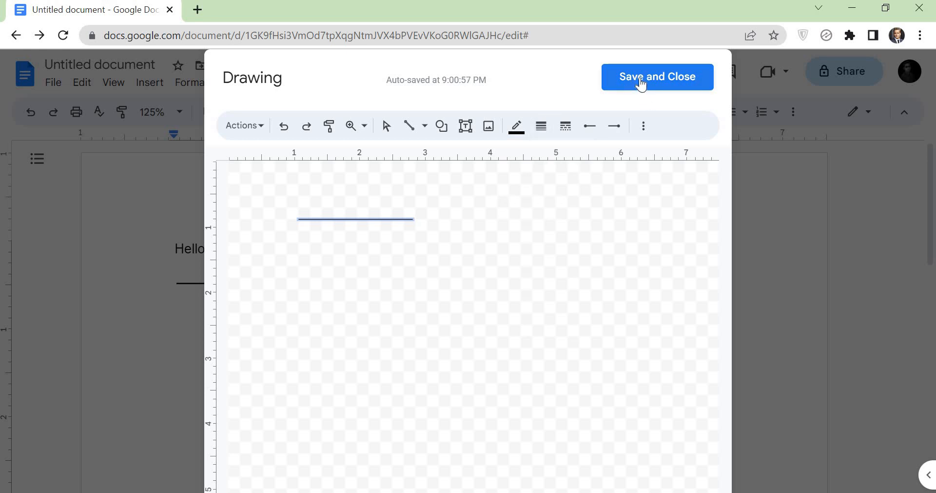
Insert the line under 'Hello Everyone' and shorten it to the text's width
click(657, 77)
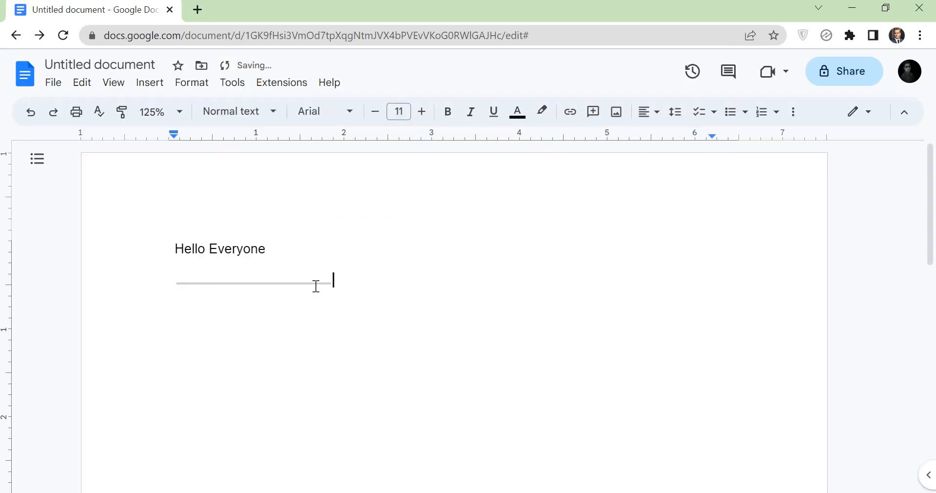
click(245, 283)
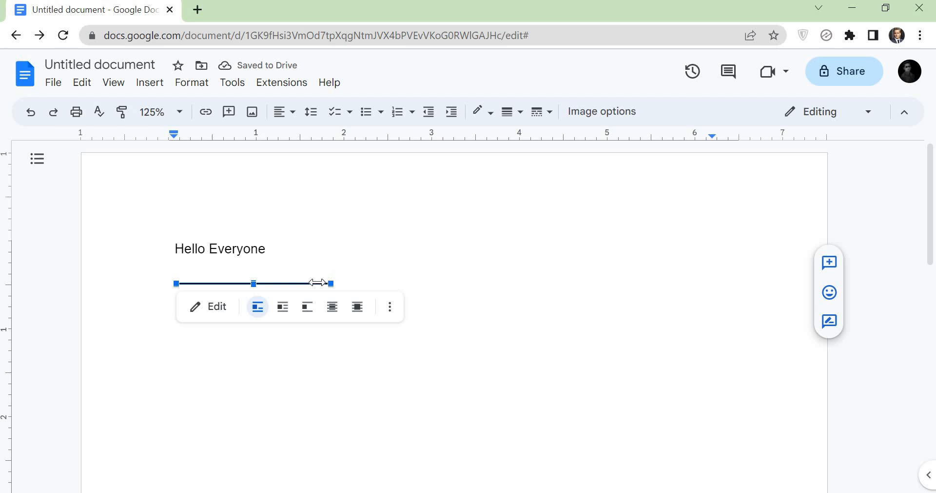
drag(330, 283, 266, 277)
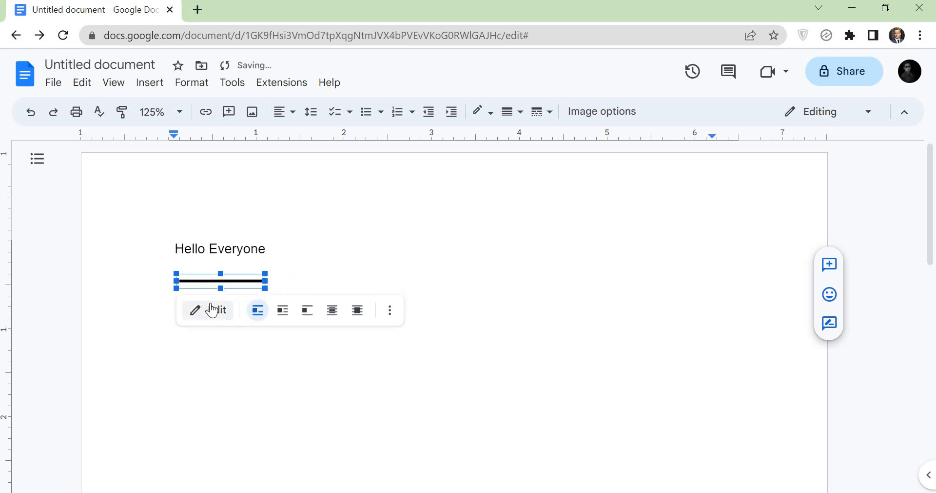
Re-edit the drawing into a double line, save it, and set In front of text
click(216, 310)
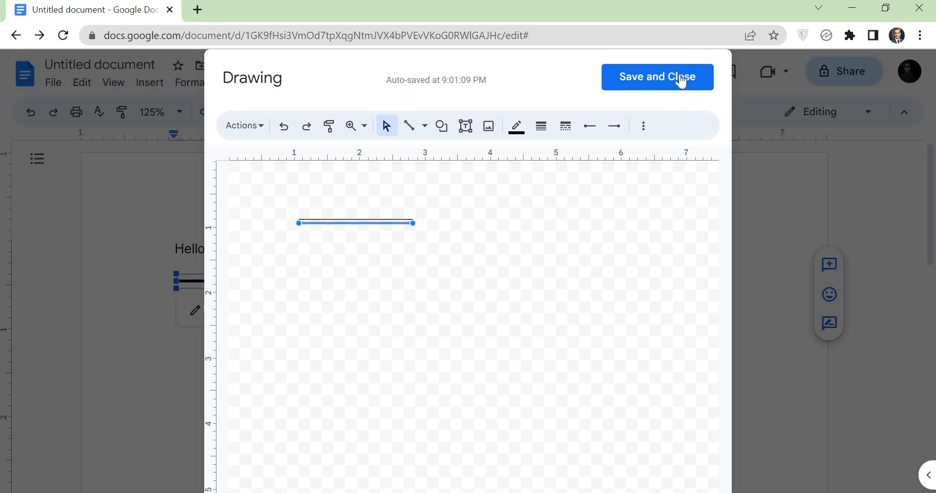
click(656, 77)
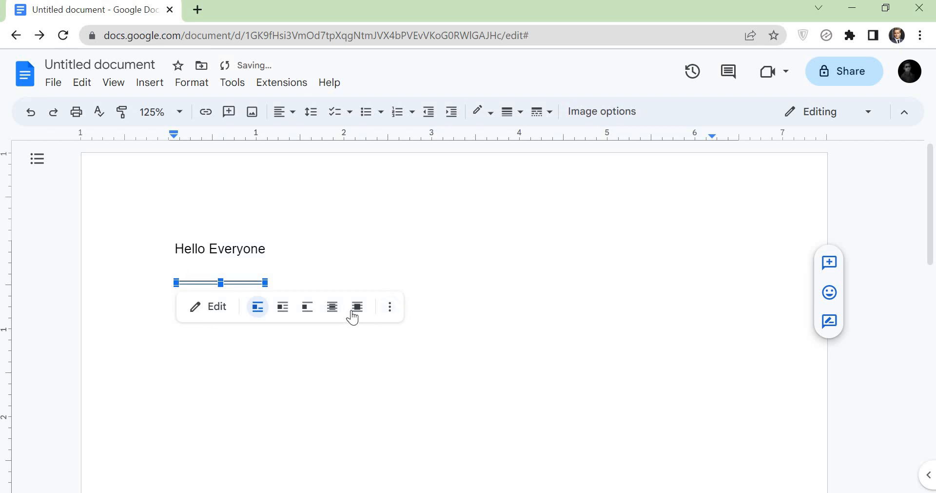
mouse_move(357, 307)
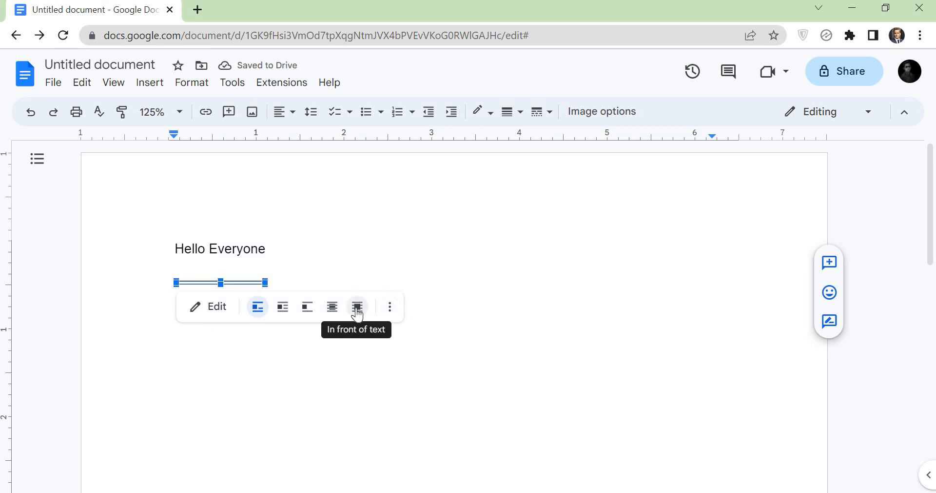
click(357, 306)
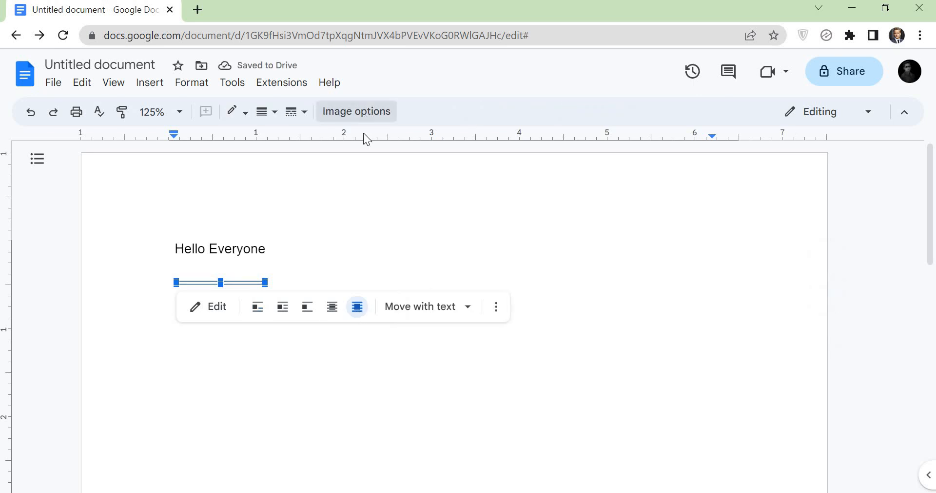
Fix the drawing's position on the page with Y at 1.16 in, directly under 'Hello Everyone'
click(356, 111)
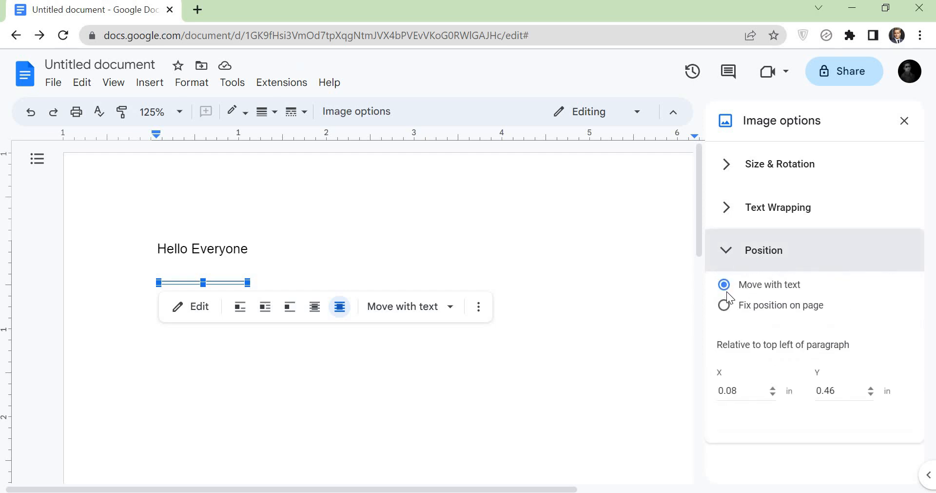
click(725, 305)
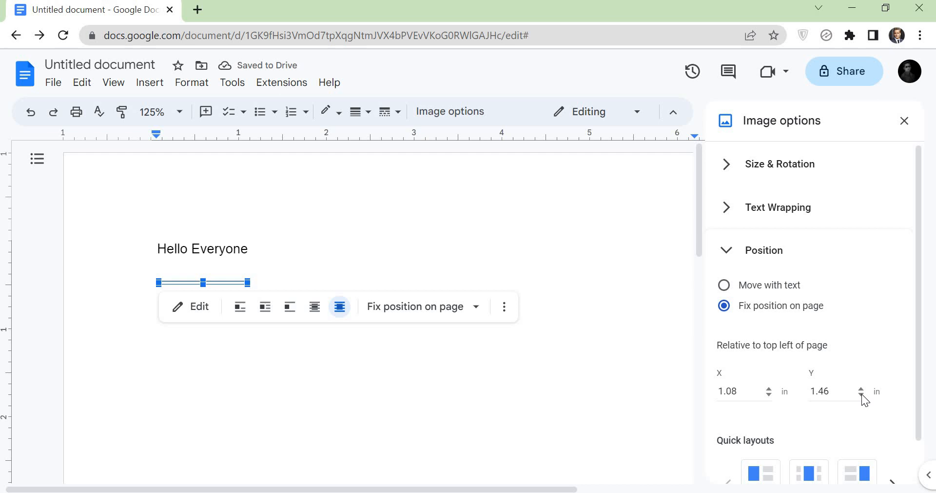
click(861, 388)
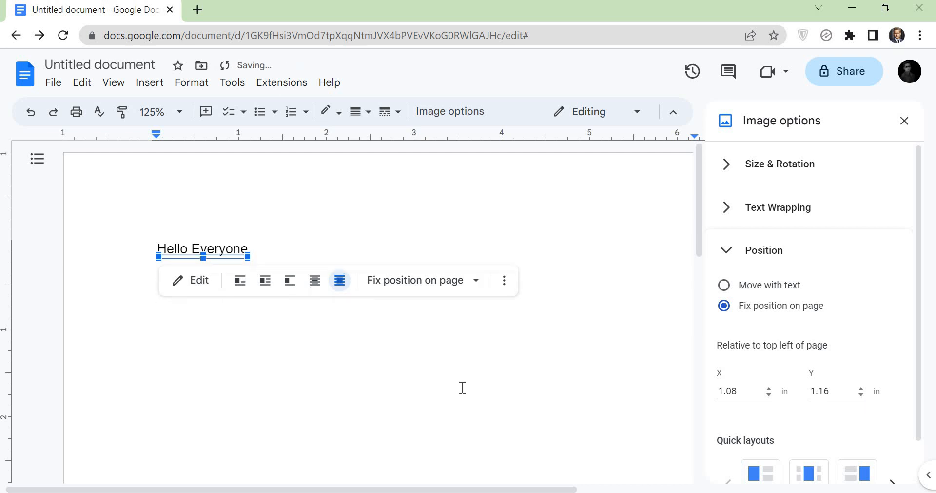
click(179, 281)
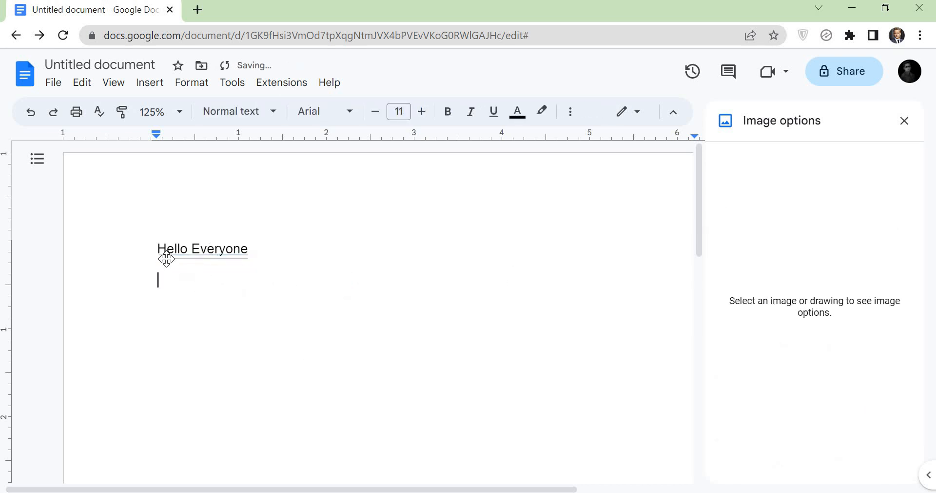